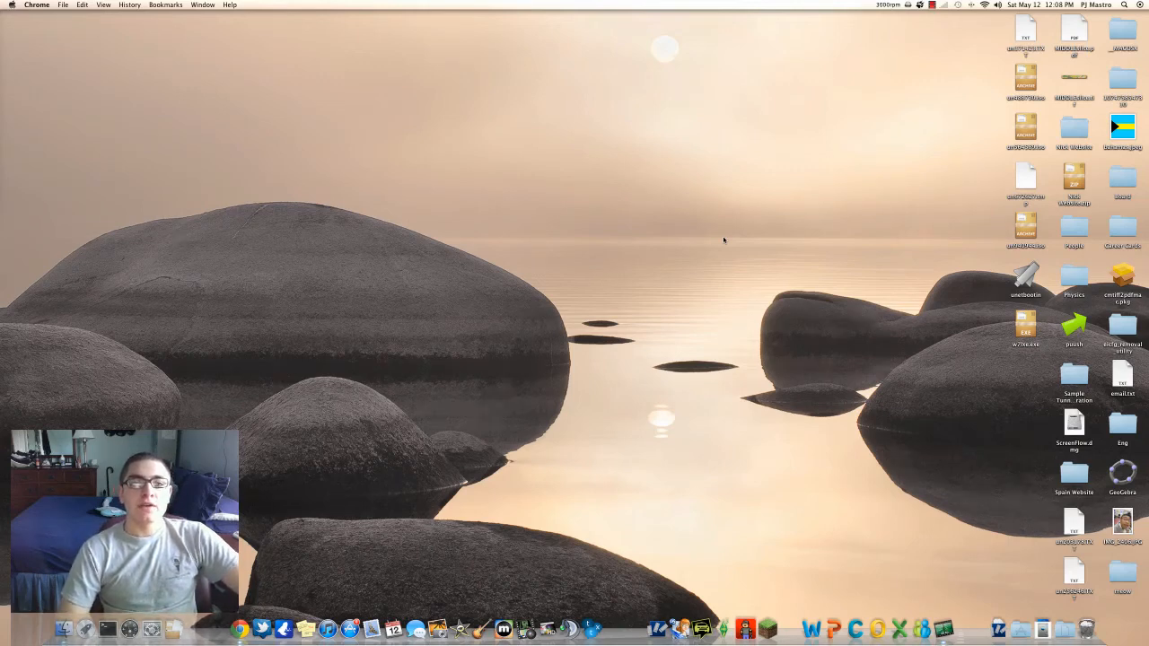
mouse_move(705, 282)
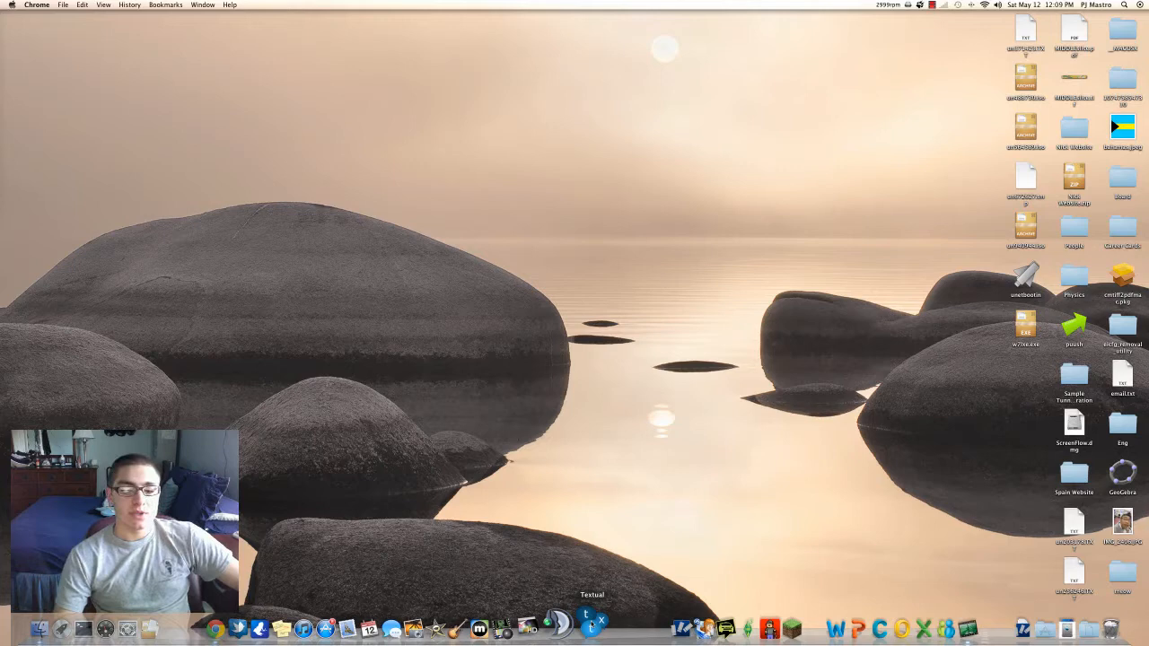
mouse_move(412, 625)
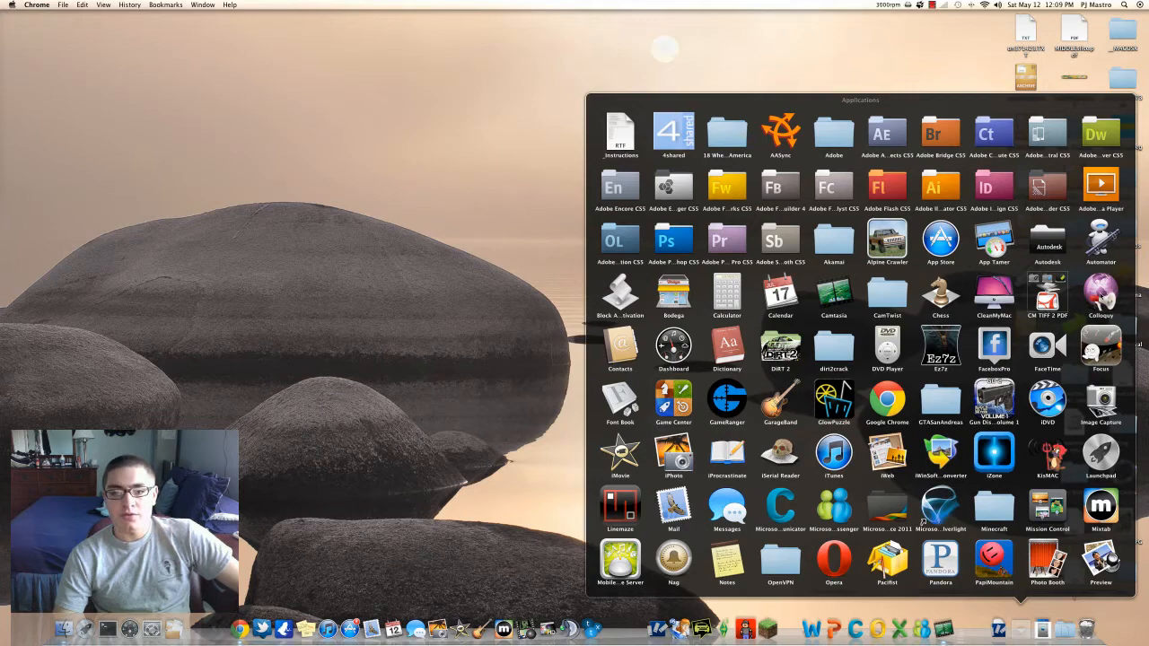
Scroll down the Applications grid to Textual and launch it.
scroll(down, 3)
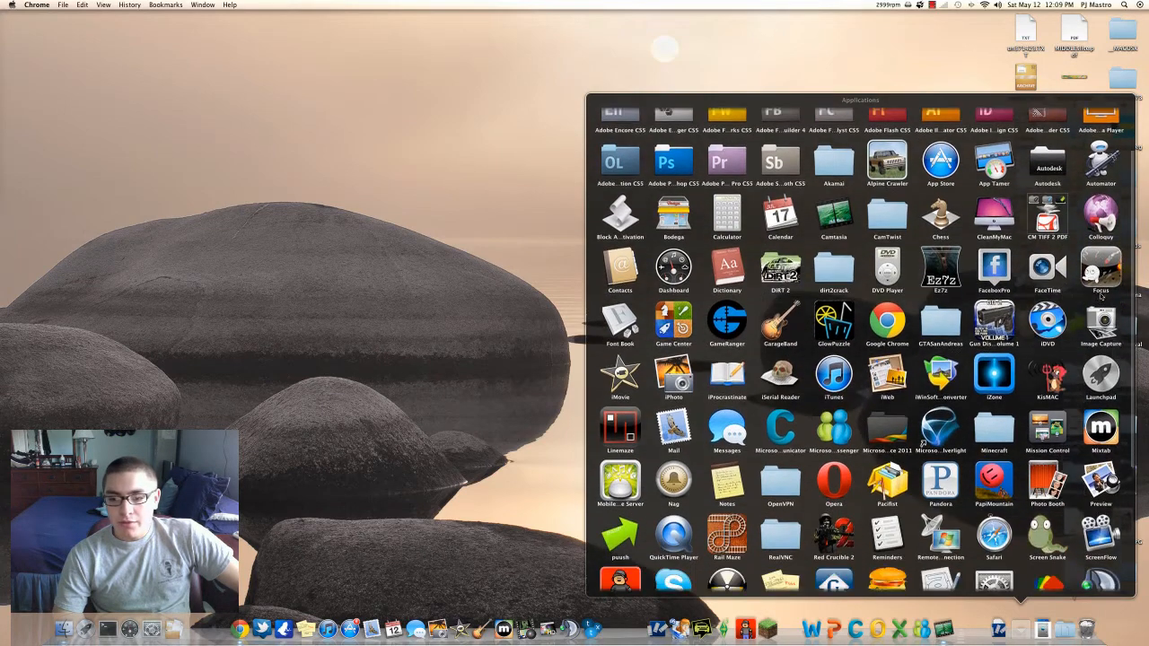
scroll(down, 3)
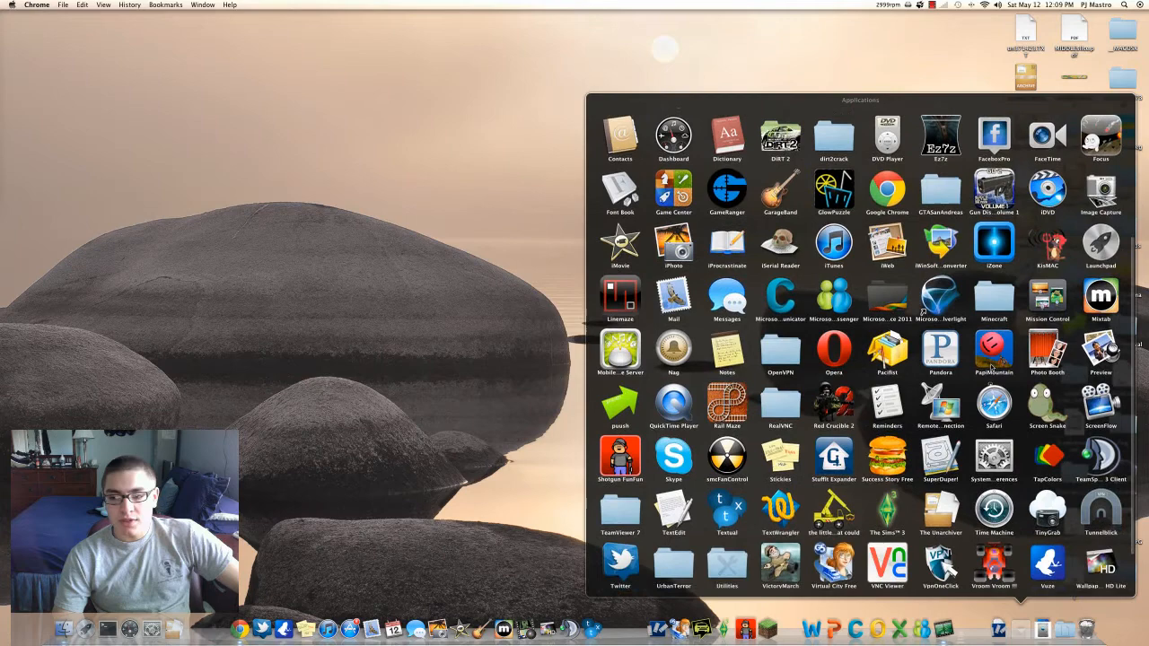
scroll(down, 3)
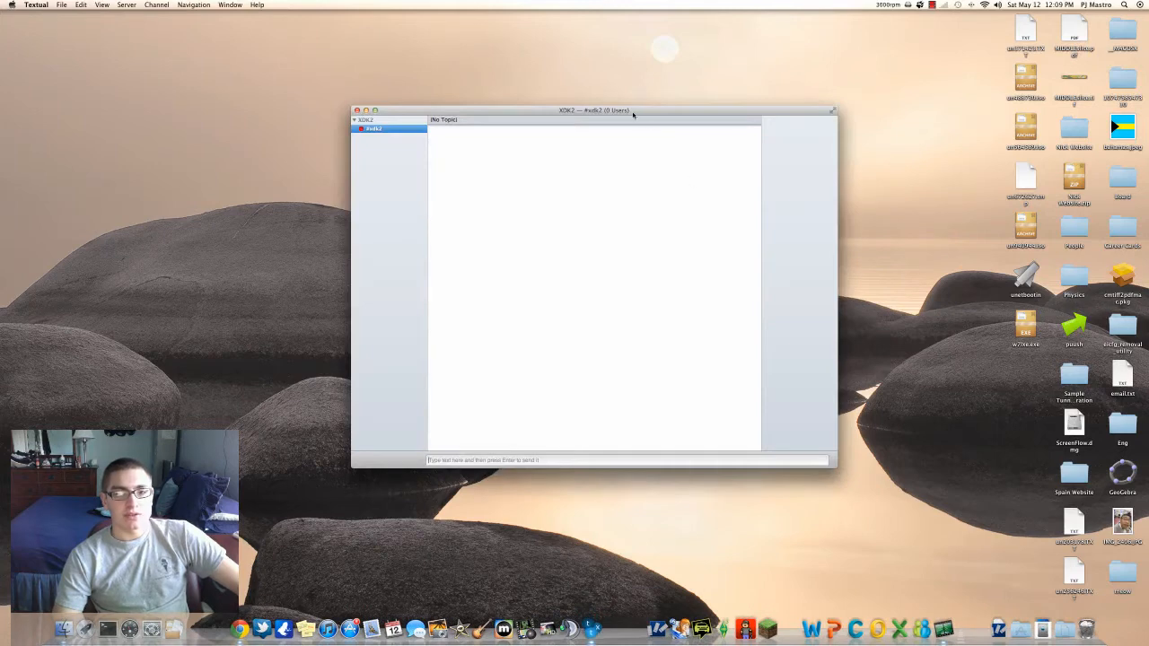
Drag the Textual window left and select a nickname in the #xdk2 user list.
drag(592, 109, 483, 77)
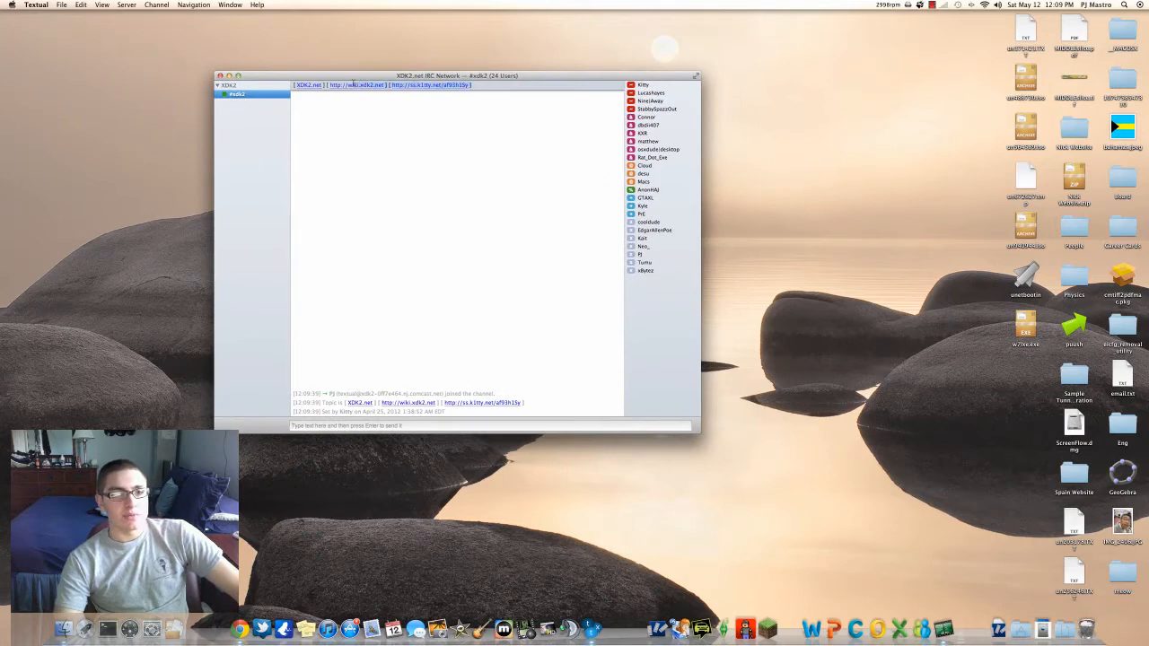
mouse_move(501, 282)
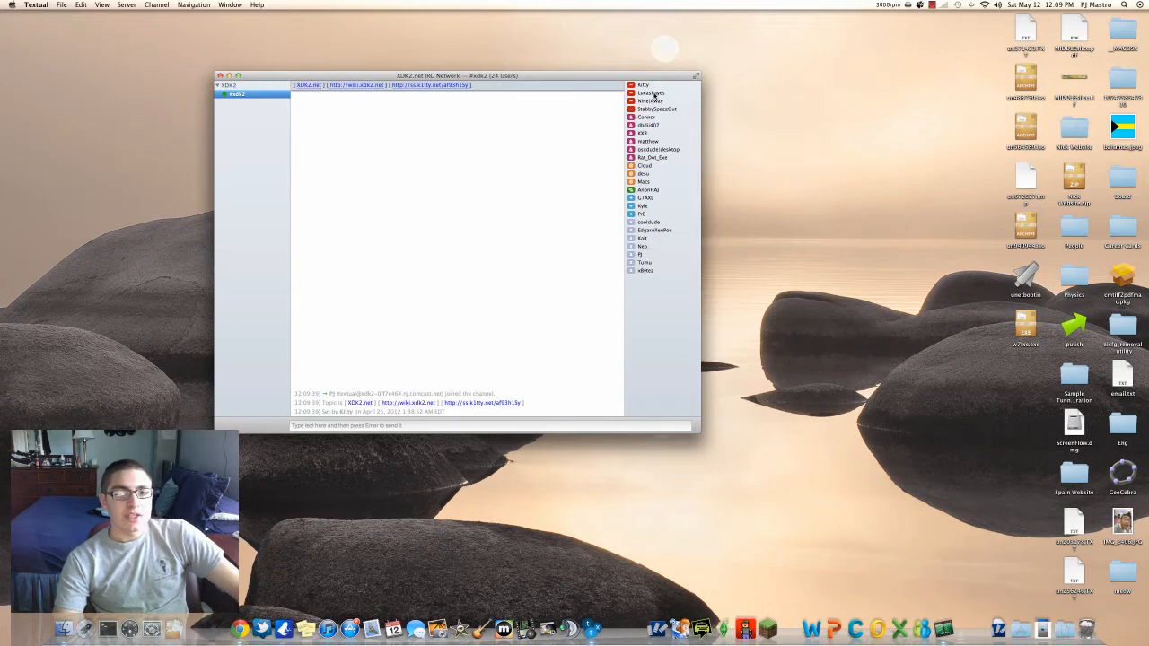
click(643, 206)
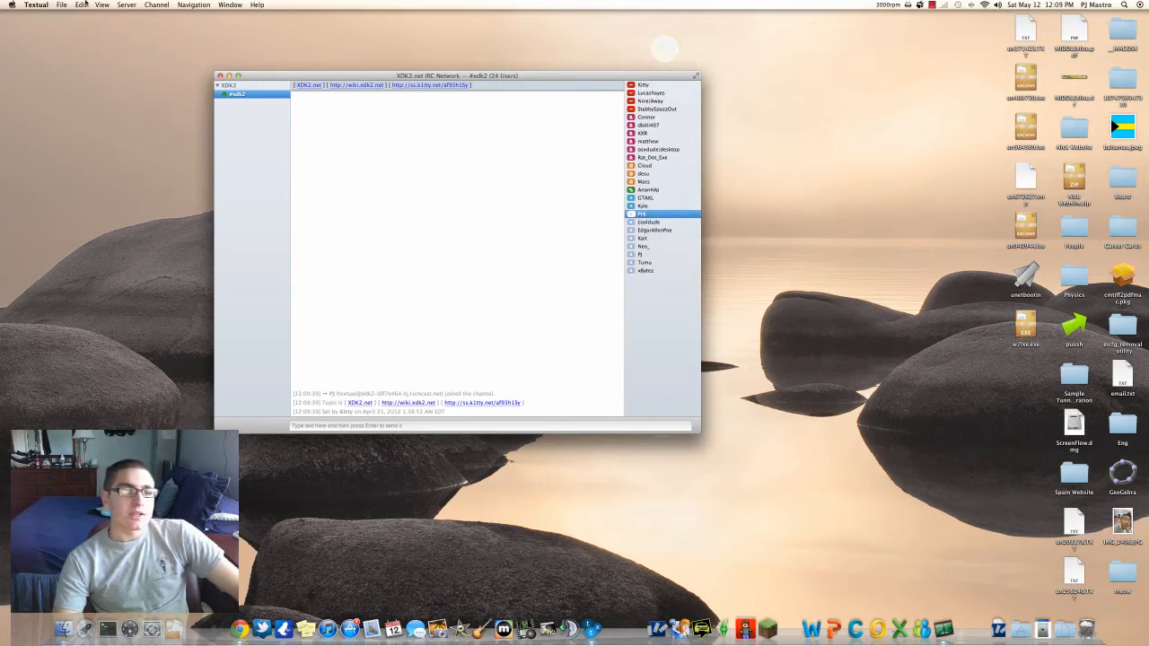
click(103, 4)
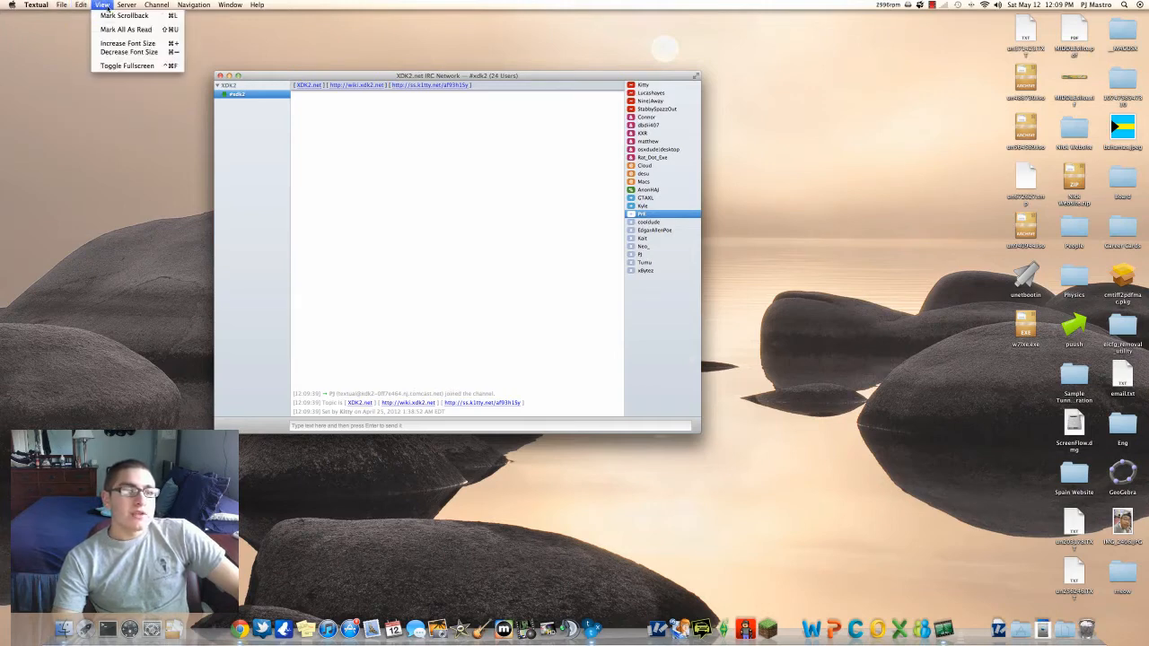
click(128, 5)
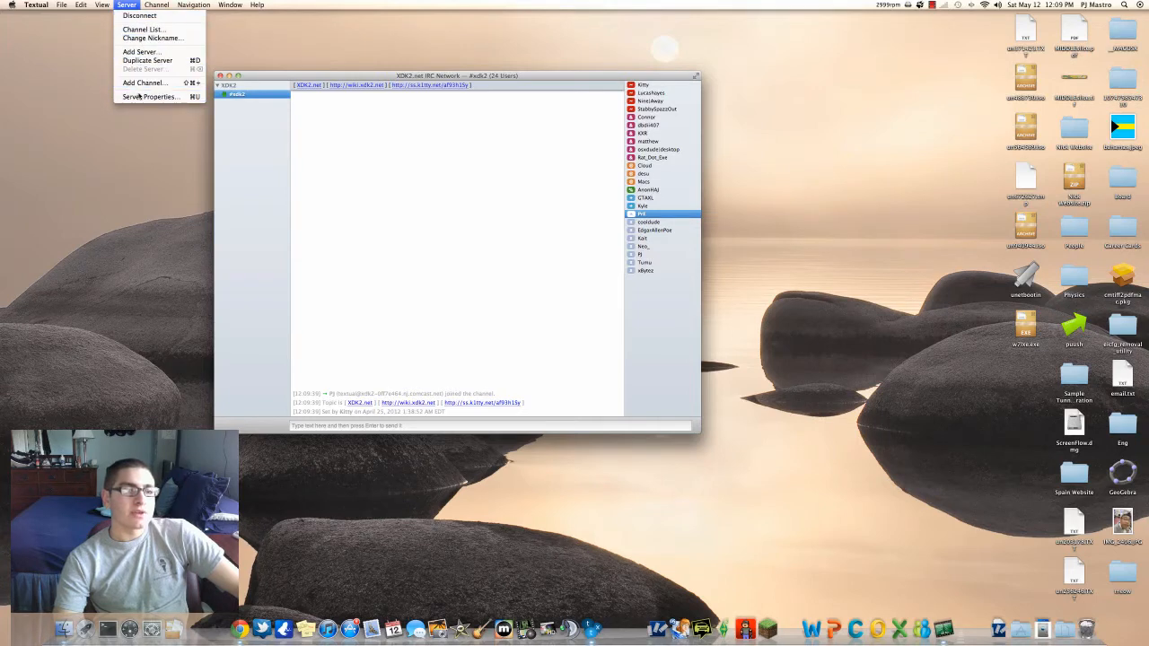
mouse_move(143, 82)
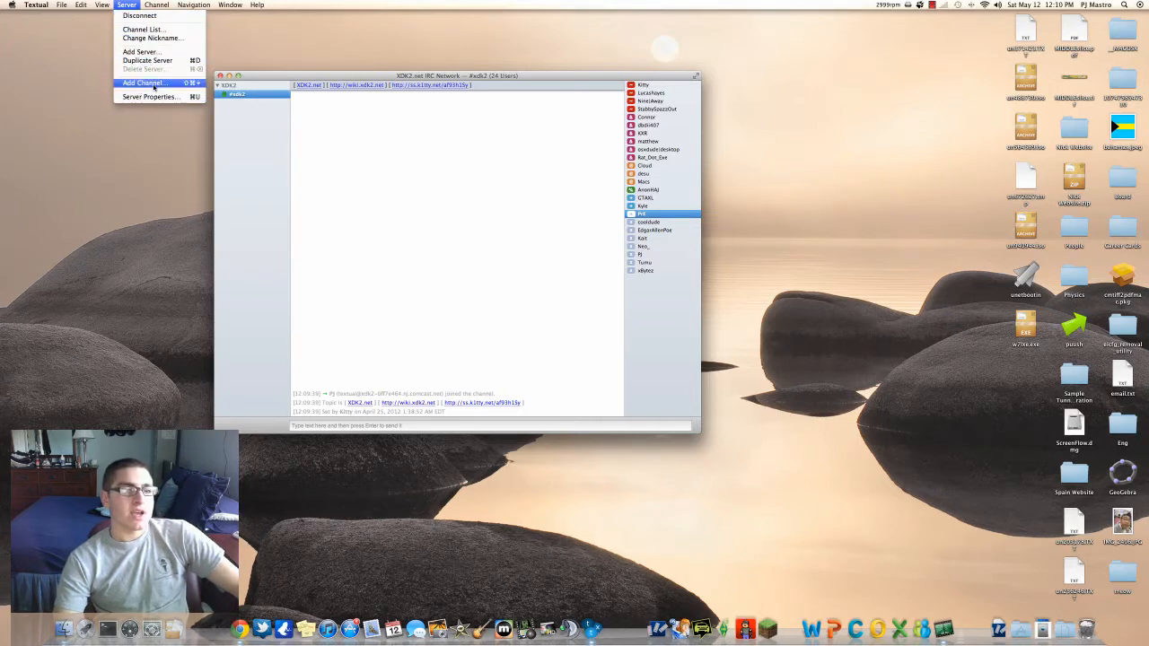
mouse_move(144, 28)
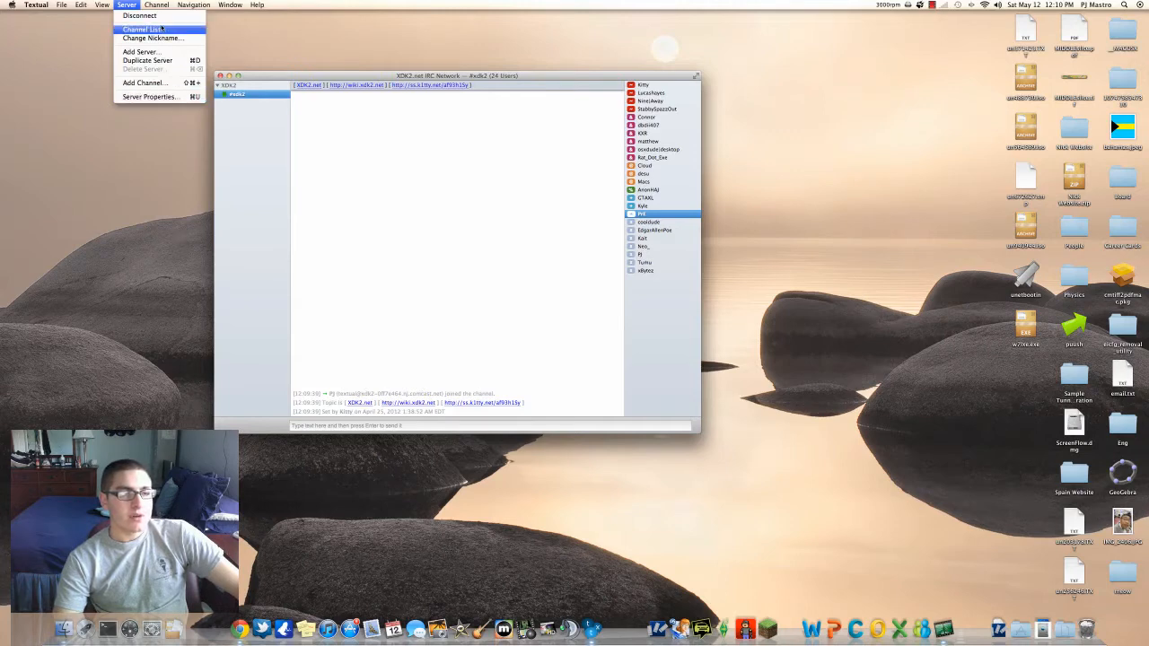
click(193, 5)
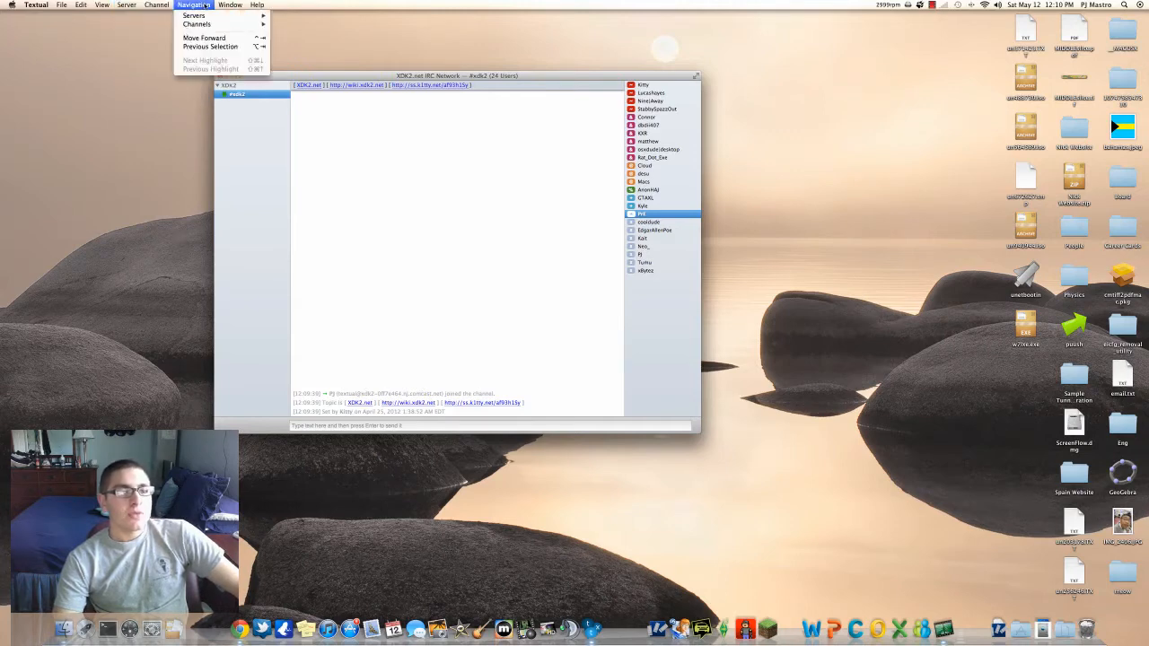
click(63, 5)
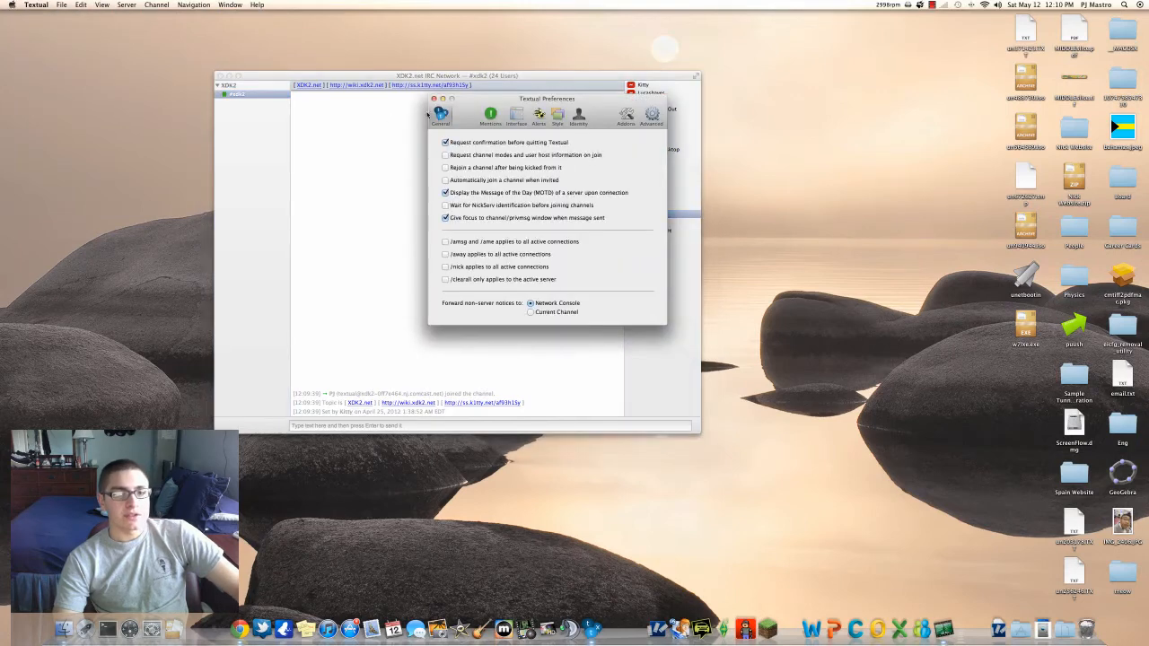
In the Style preferences, change the chat style from Matrix to Simplified Inverted.
drag(546, 98, 462, 119)
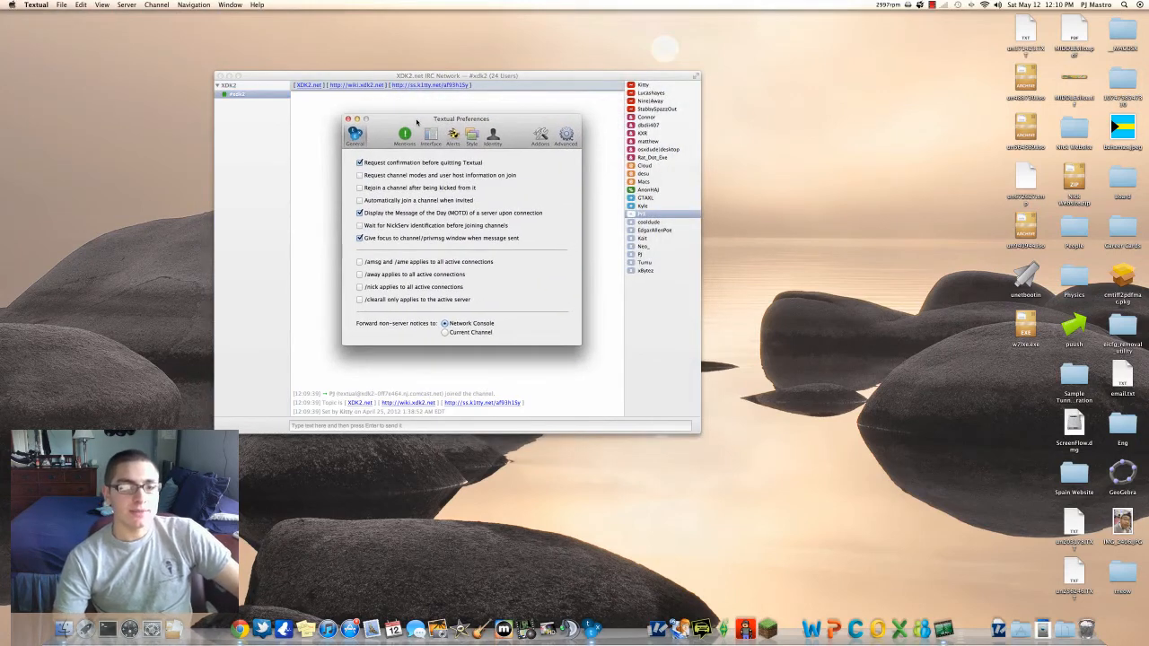
click(471, 135)
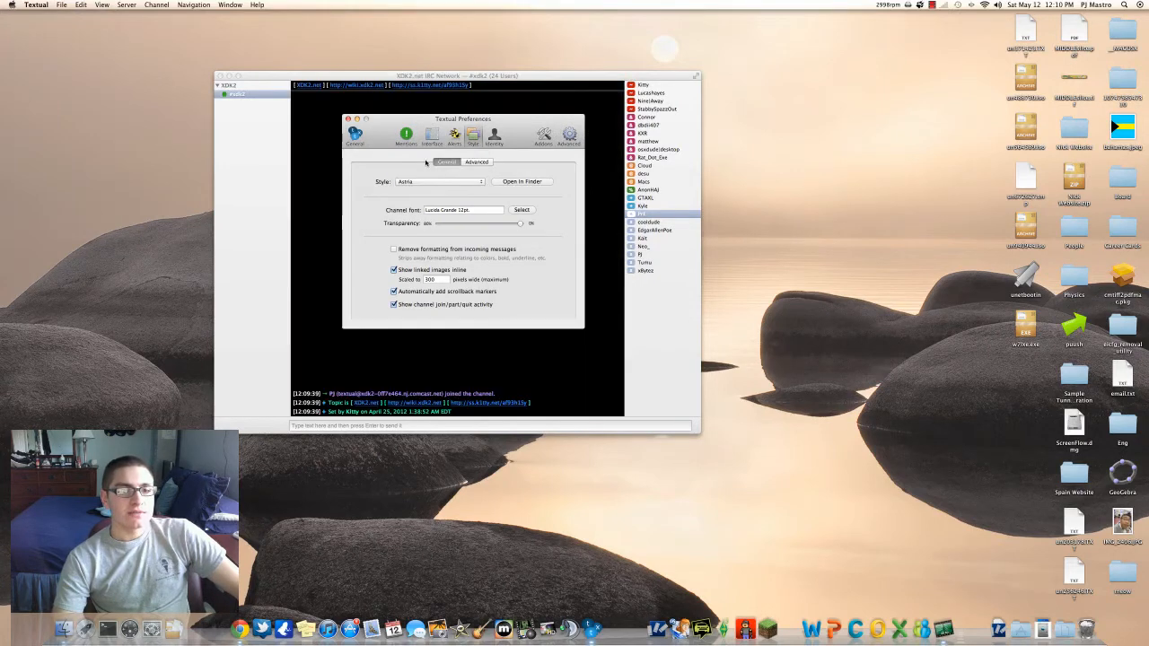
click(436, 182)
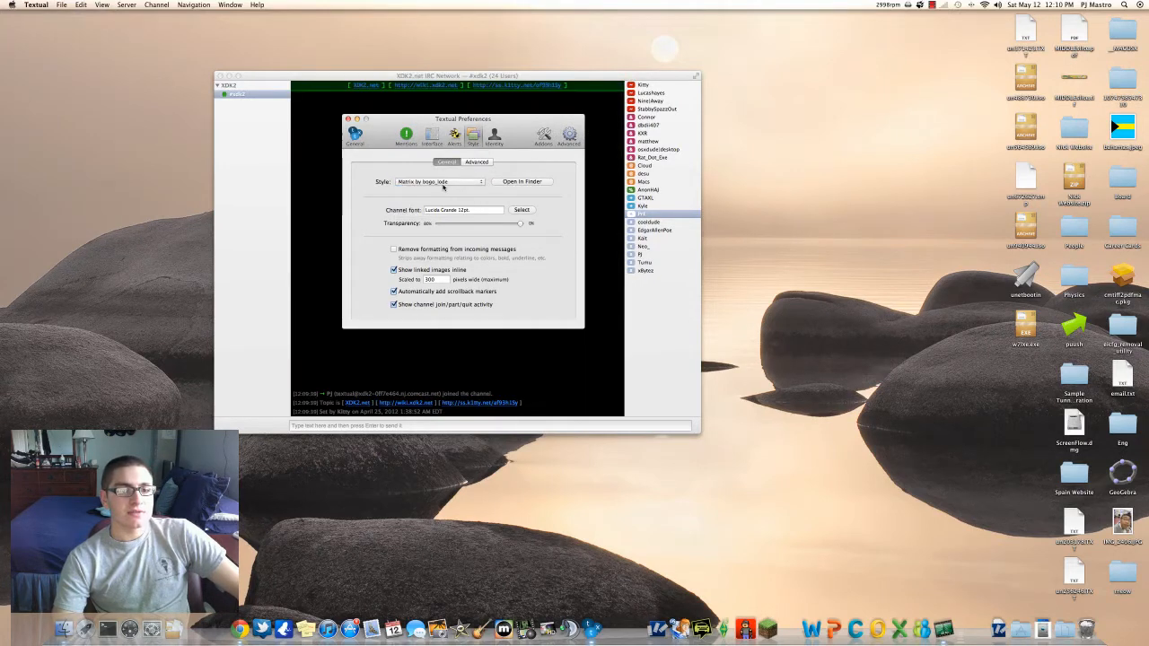
click(439, 181)
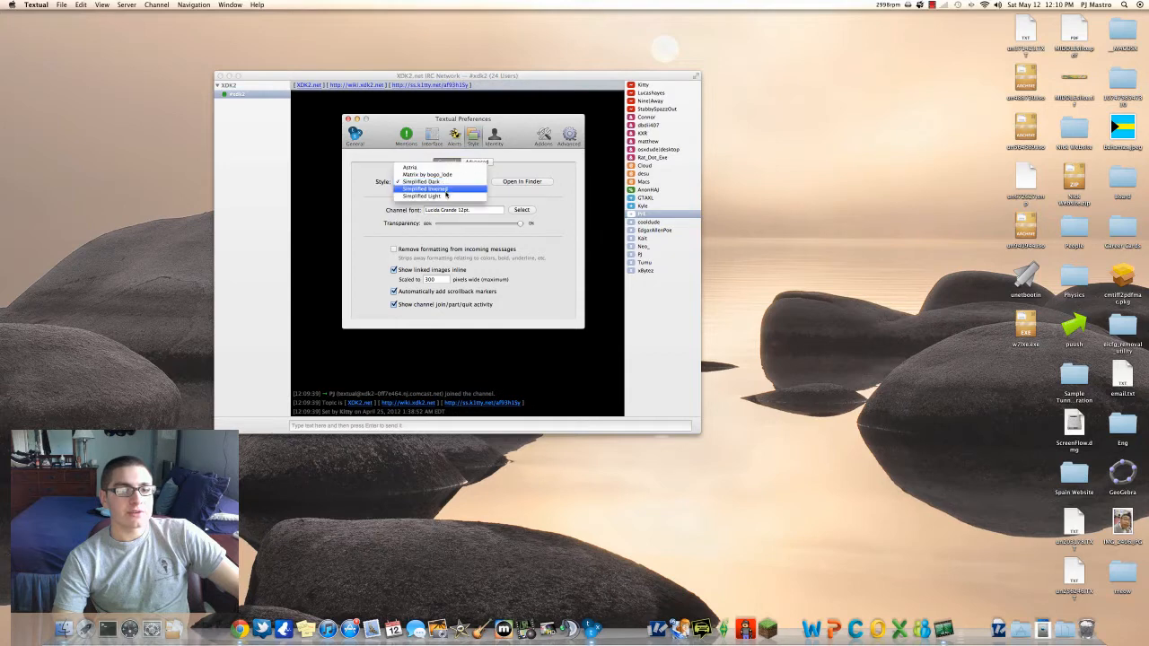
click(425, 188)
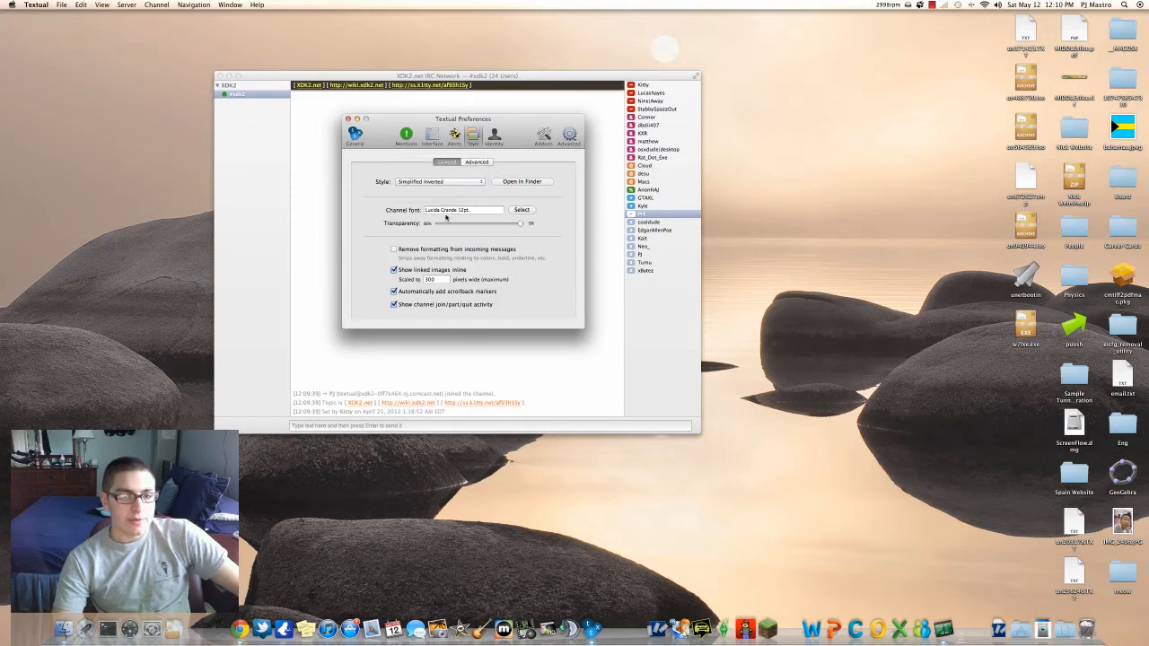
click(428, 135)
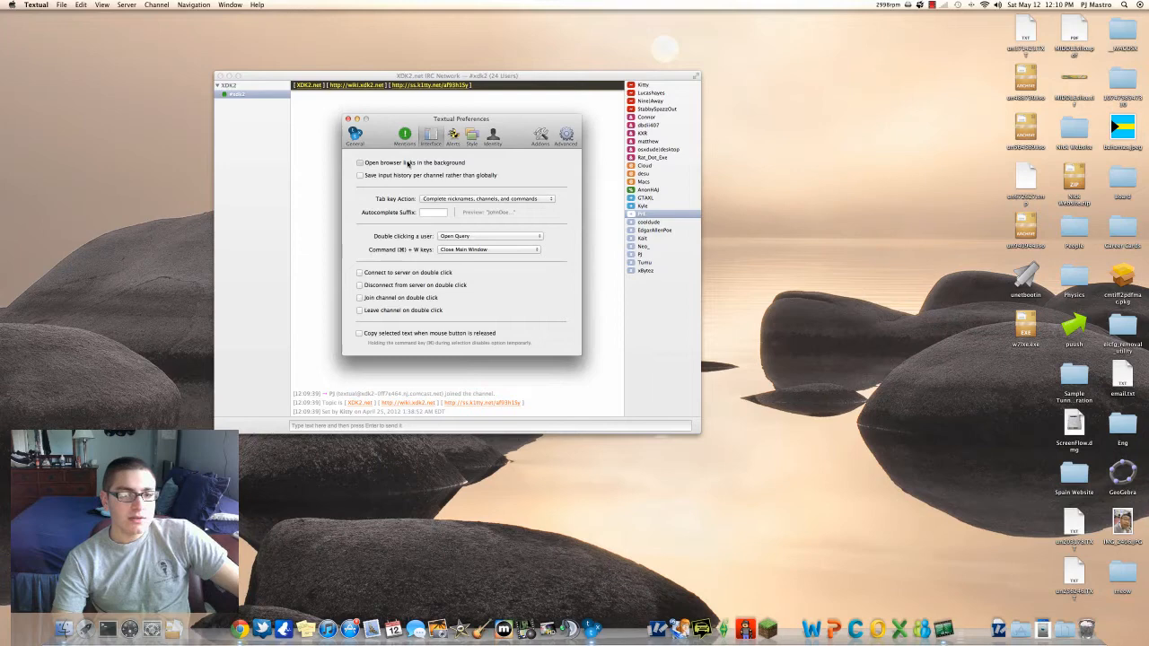
Enable opening links in the background, view the Mentions settings, and close Preferences.
click(360, 162)
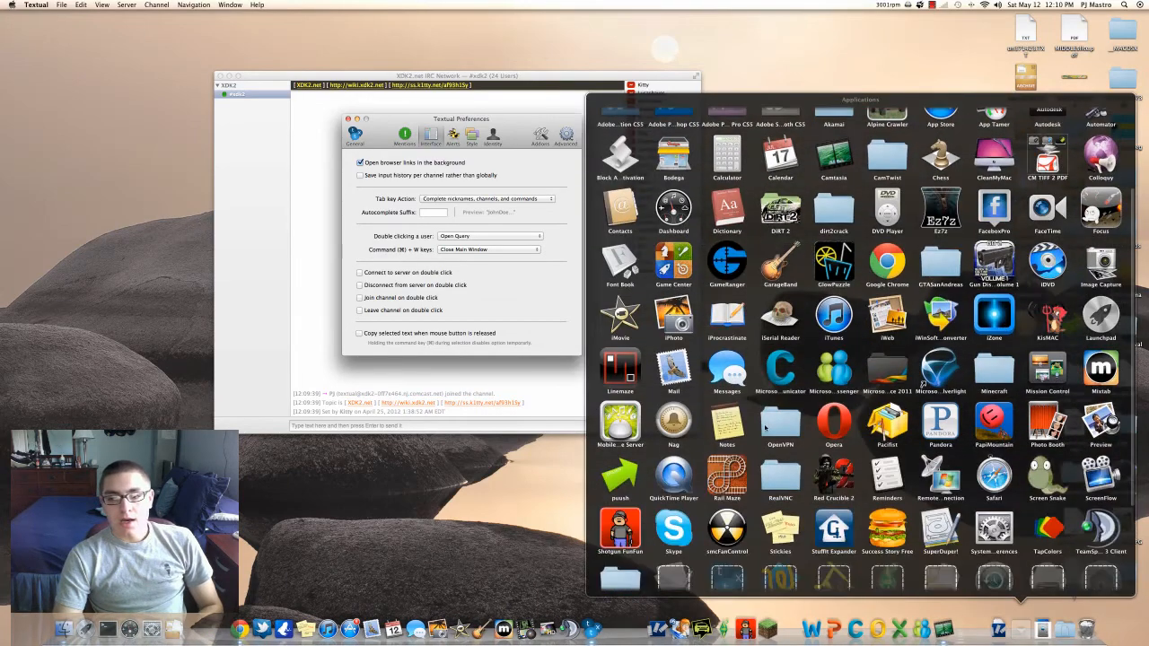
scroll(down, 3)
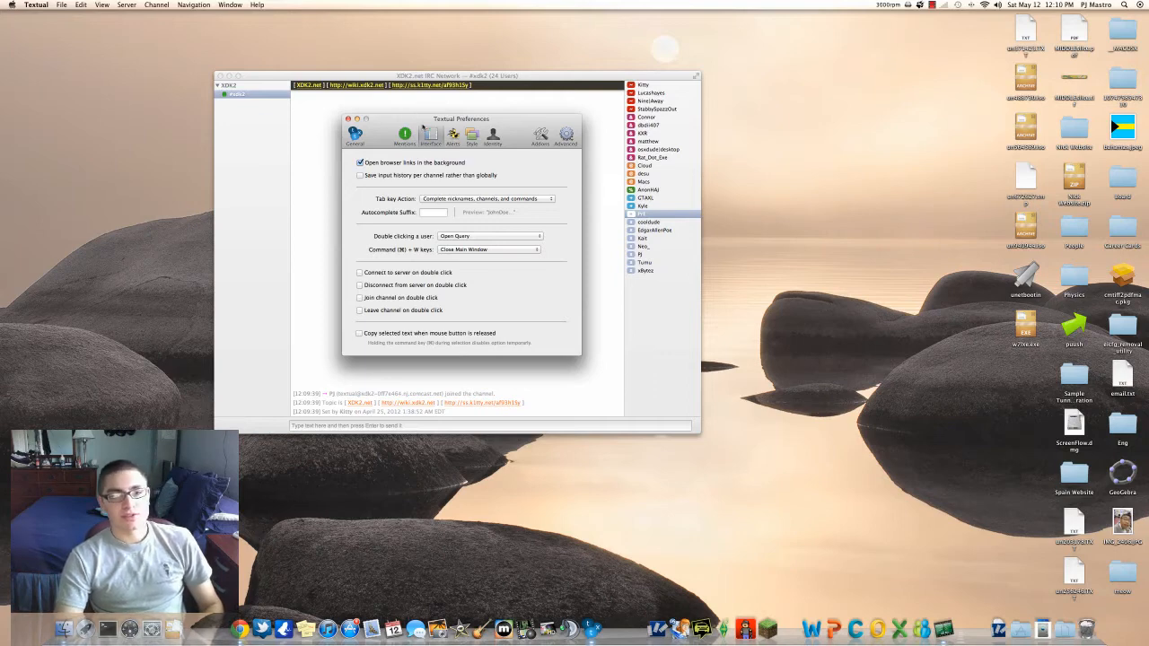
click(403, 134)
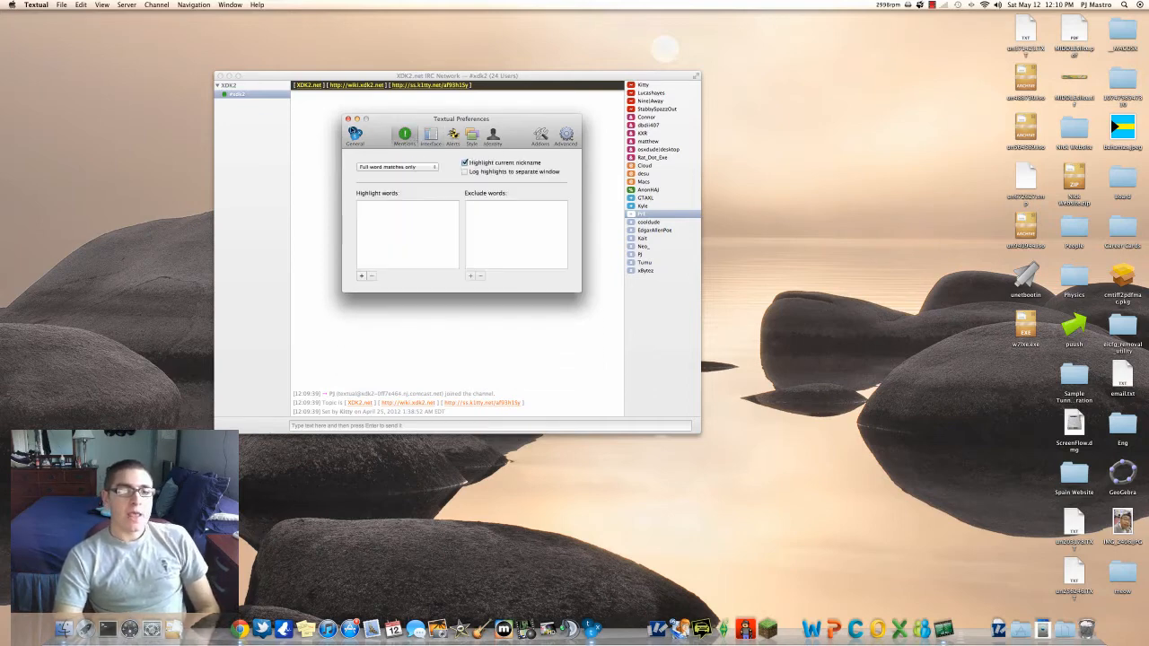
click(351, 117)
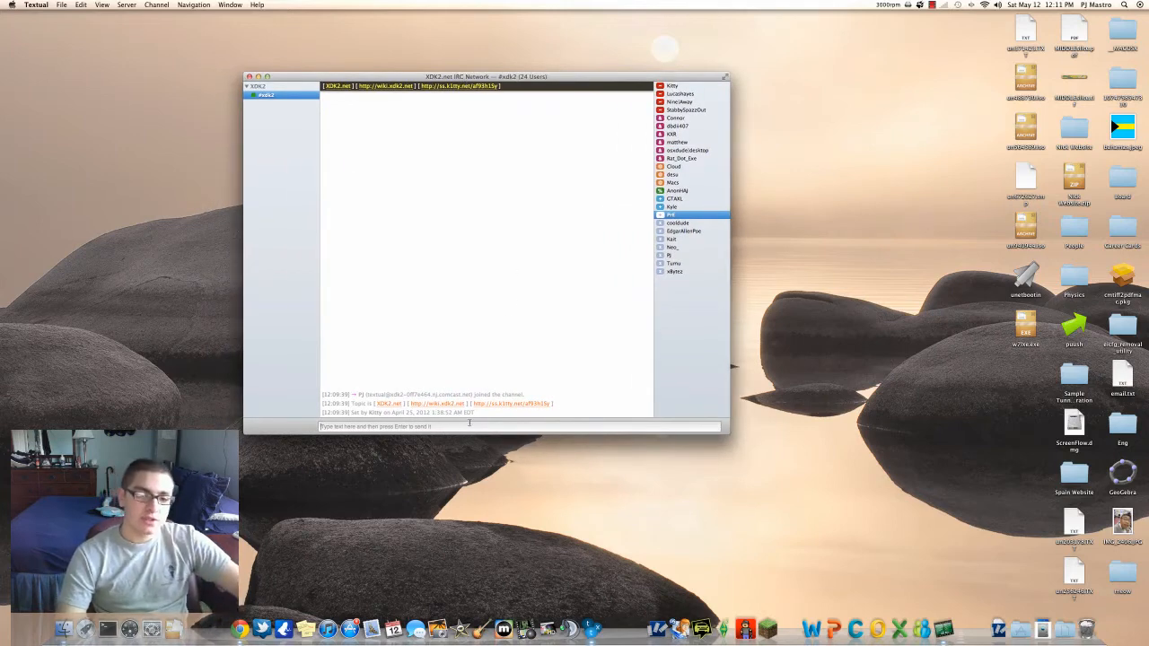
Send the message 'hello' to #xdk2.
text(hell)
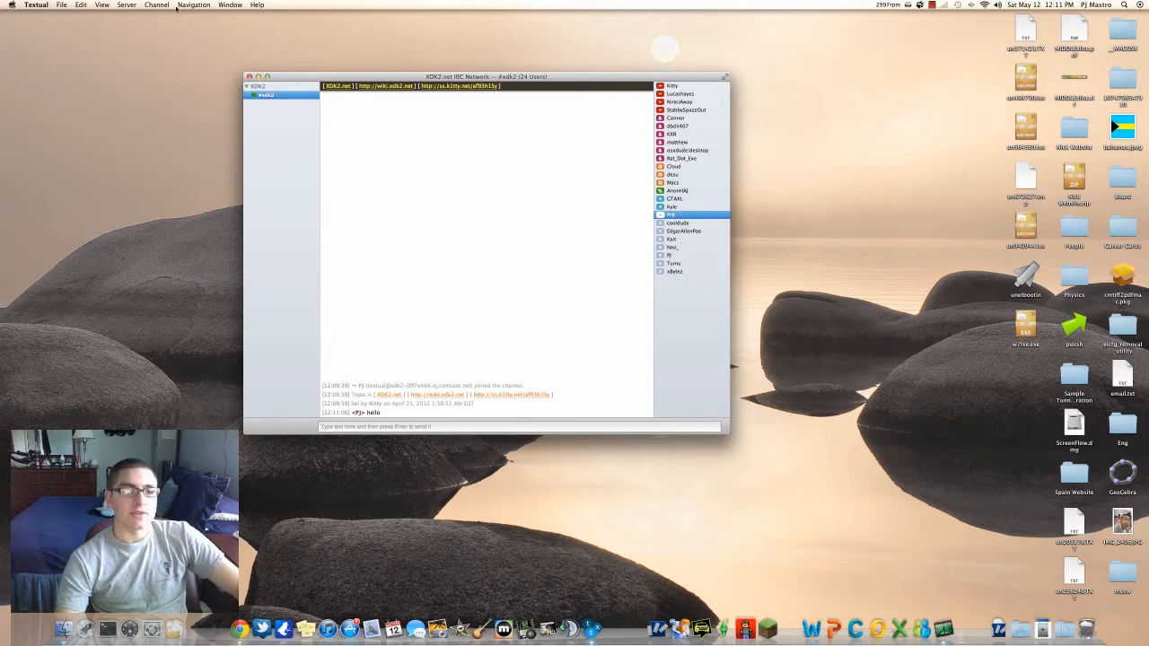
Add and save a server named geekshed with primary server irc.geekshed.net.
click(156, 4)
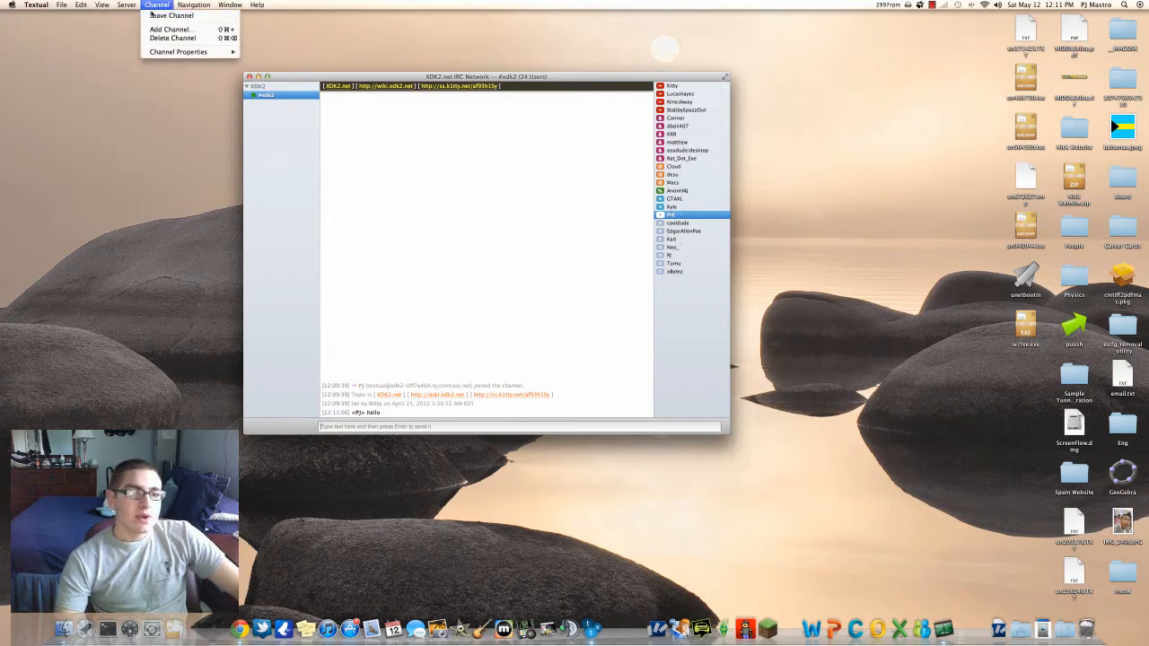
click(127, 4)
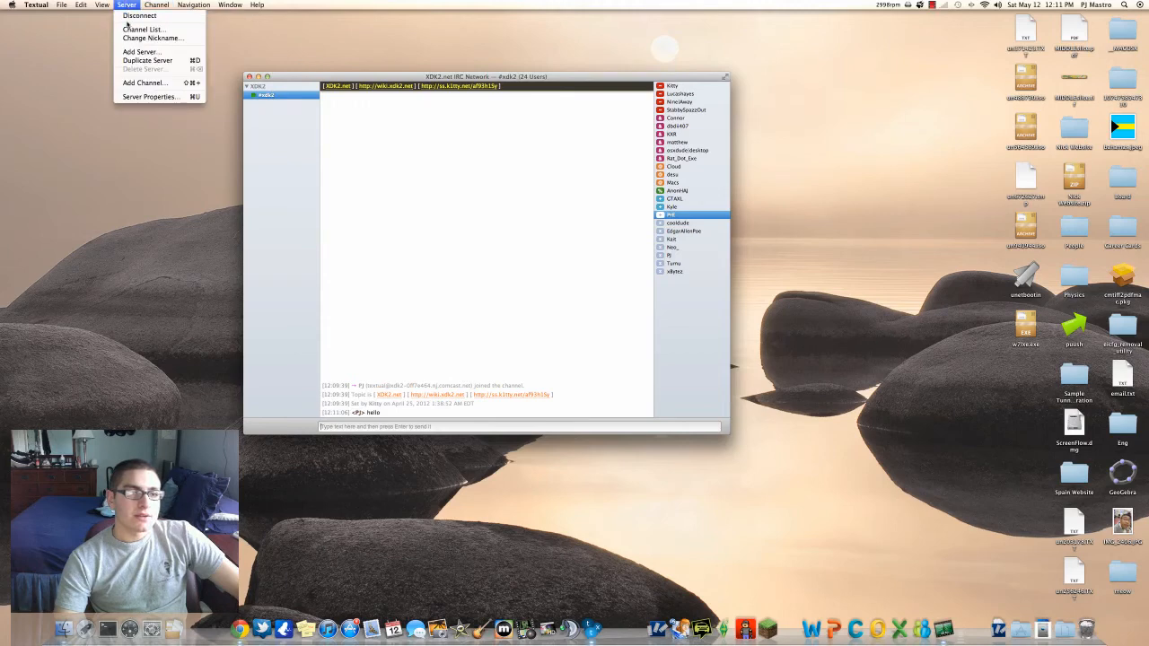
click(150, 96)
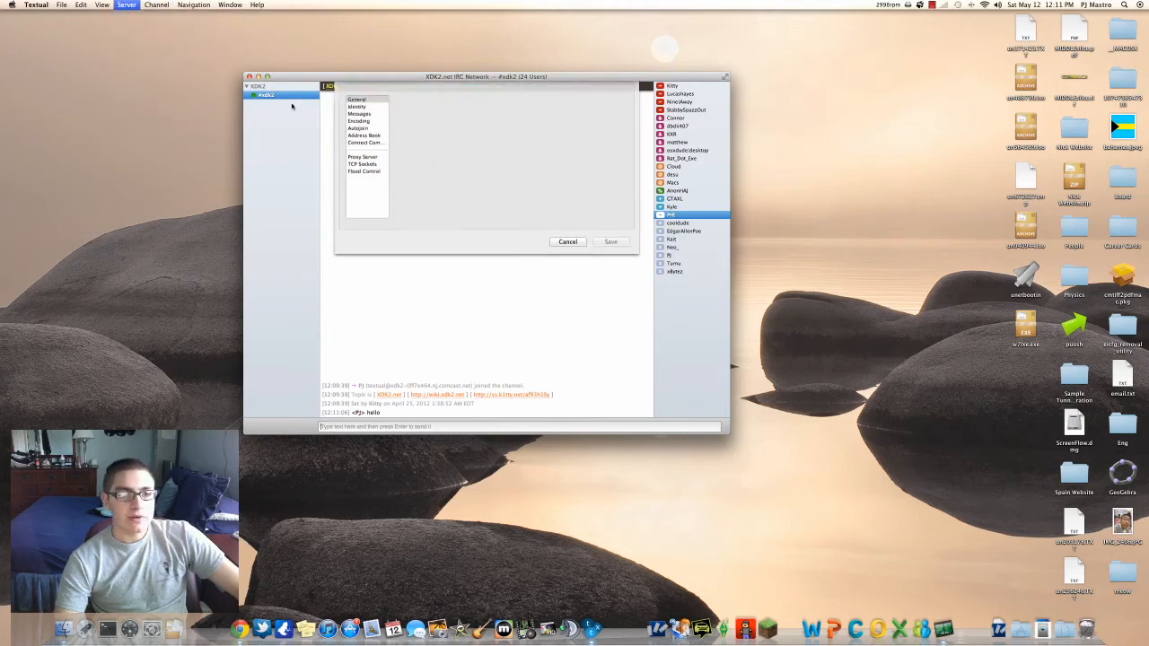
click(361, 101)
text(geekshed)
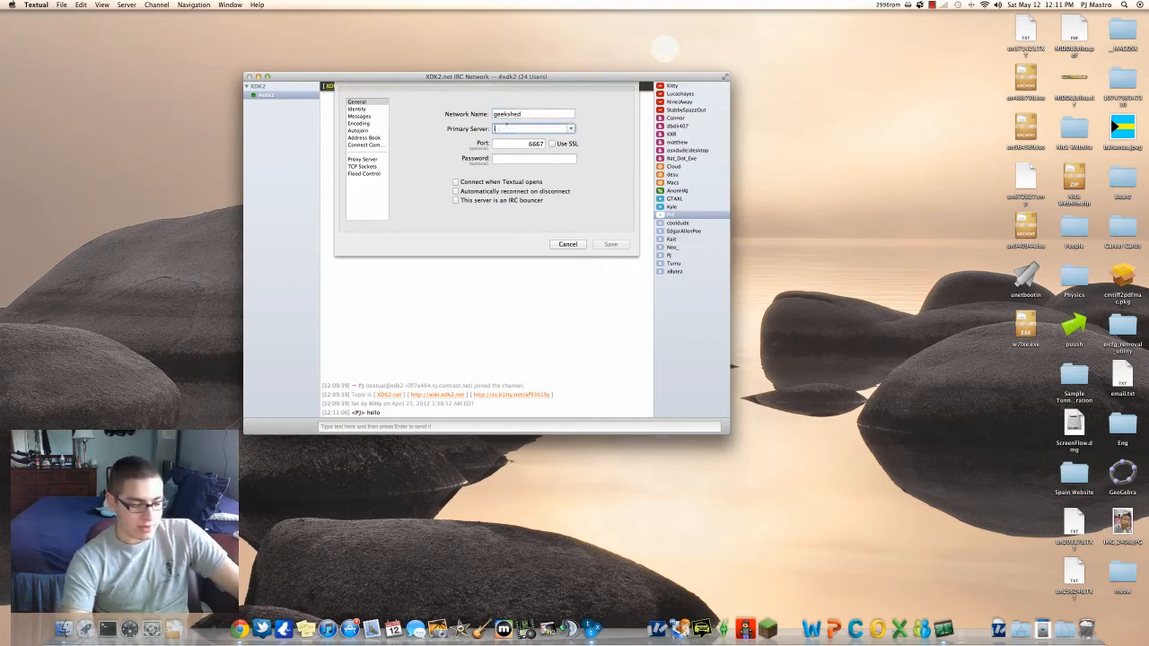
text(irc.geekshed.net)
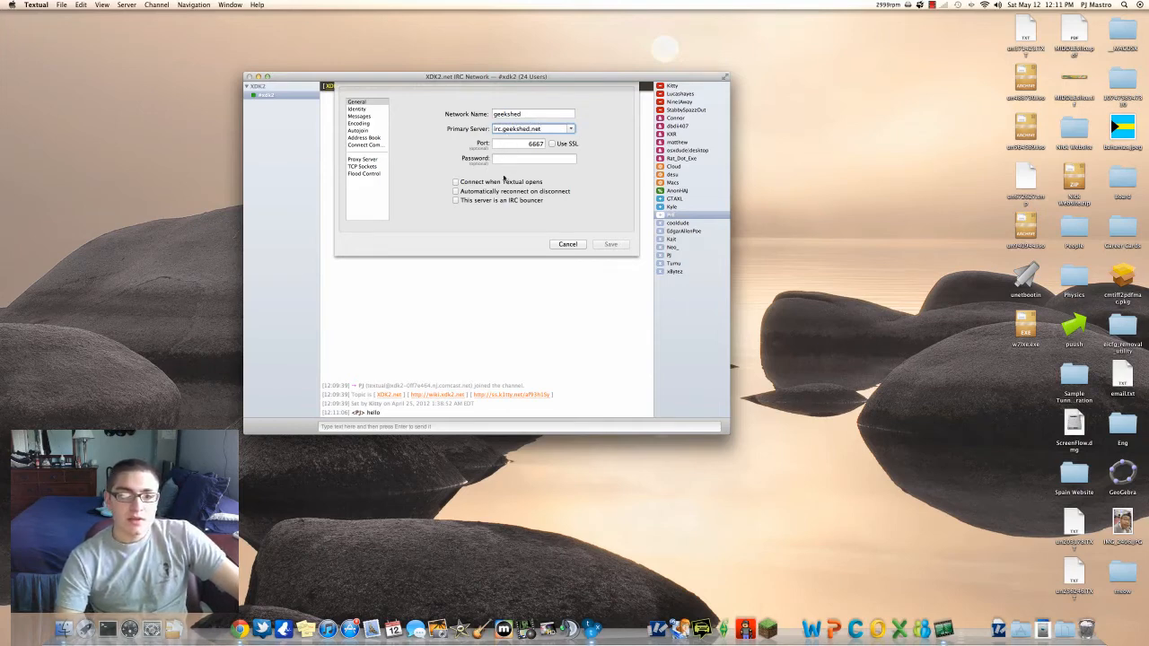
click(456, 182)
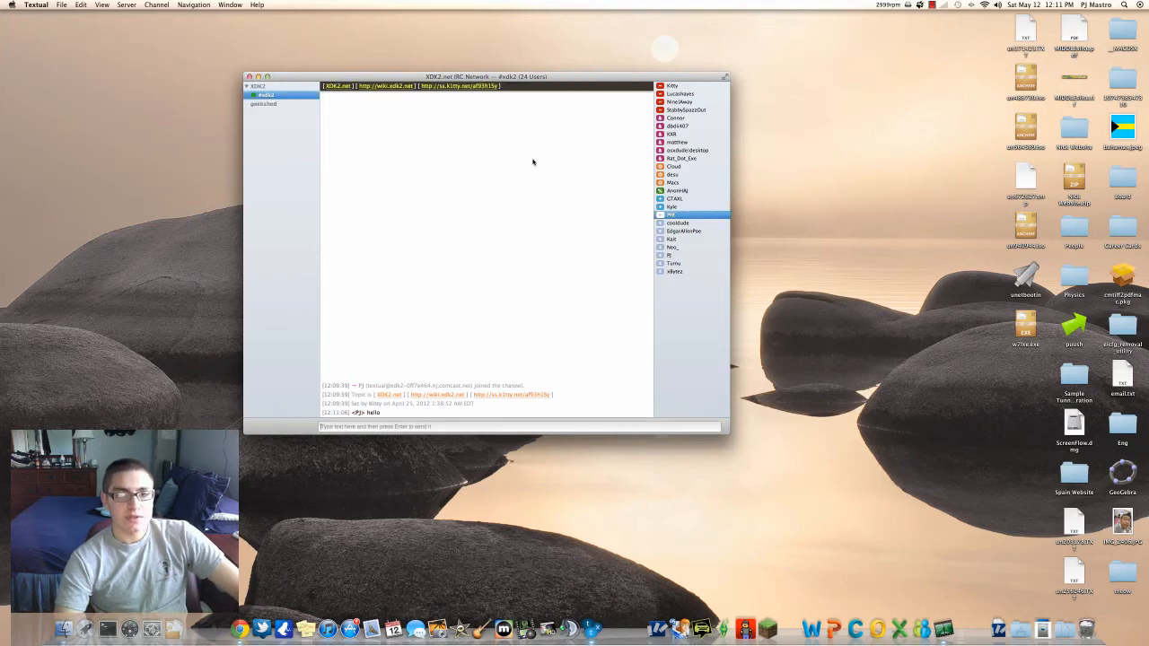
mouse_move(294, 116)
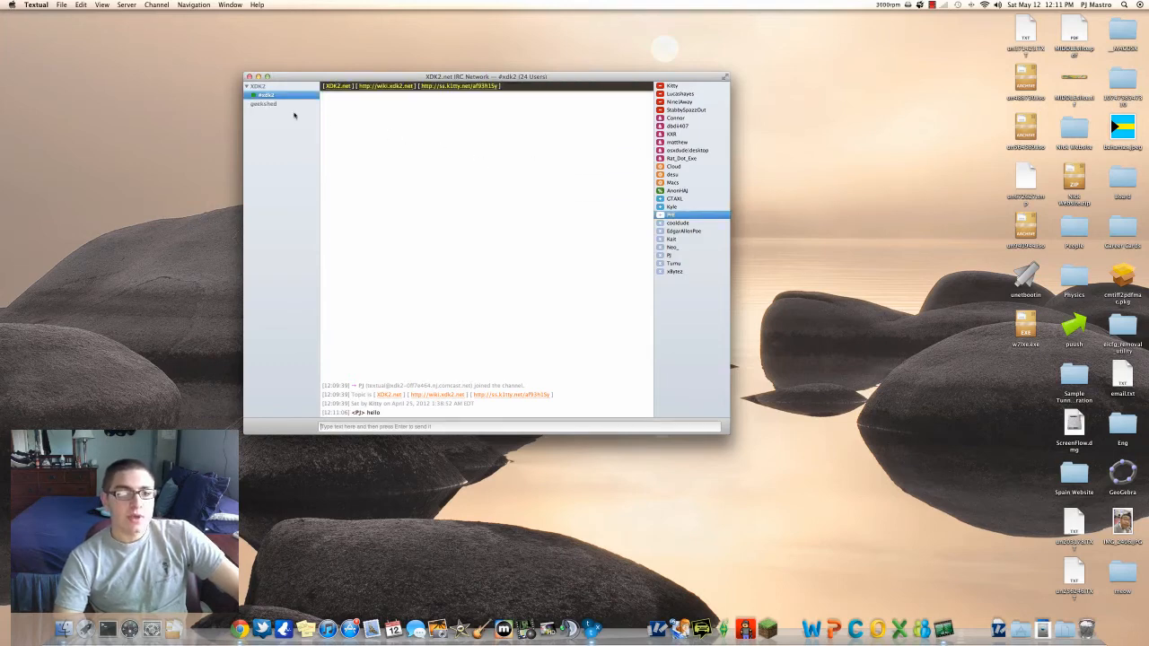
Select the geekshed server and send the '/join #' command.
click(269, 105)
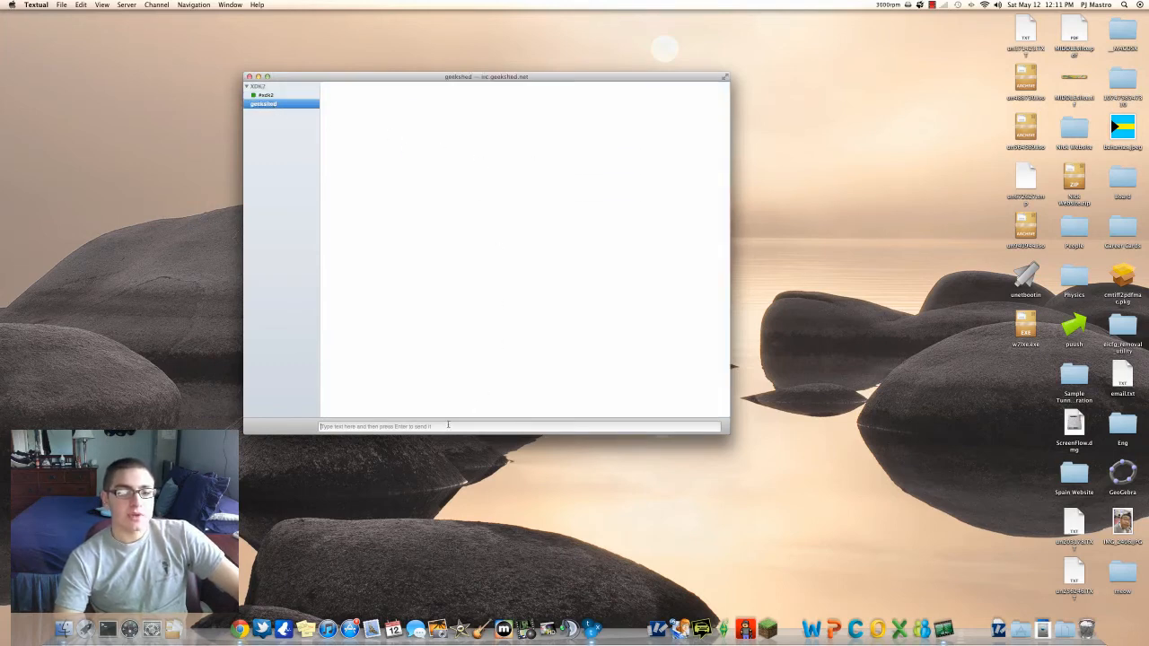
text(join)
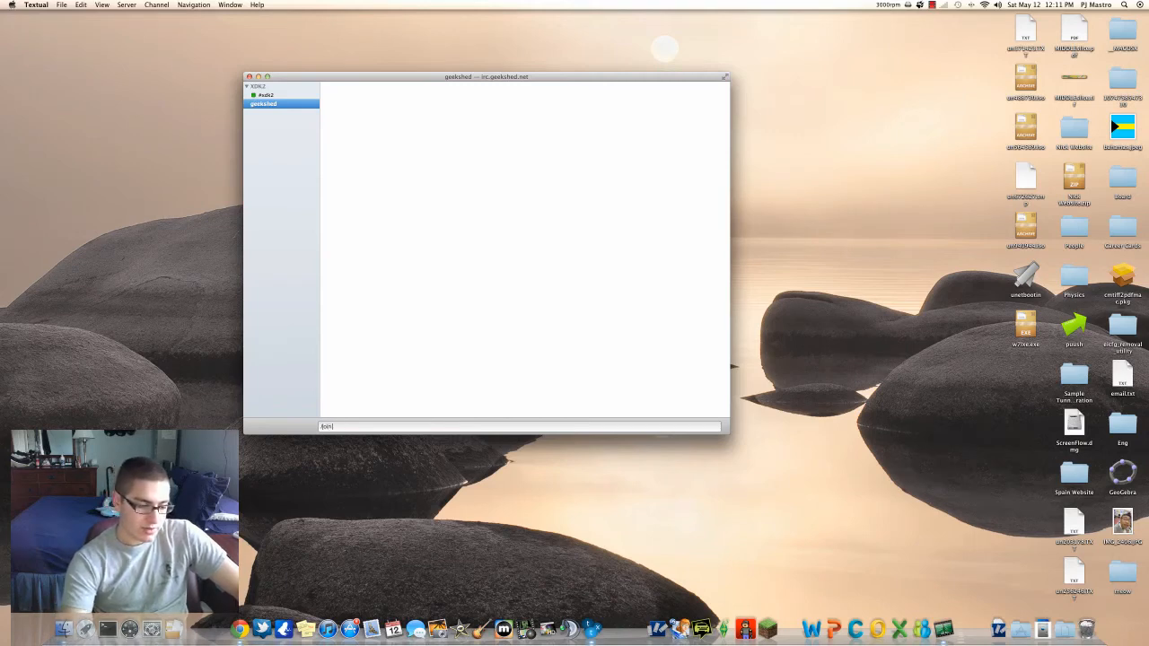
text(#)
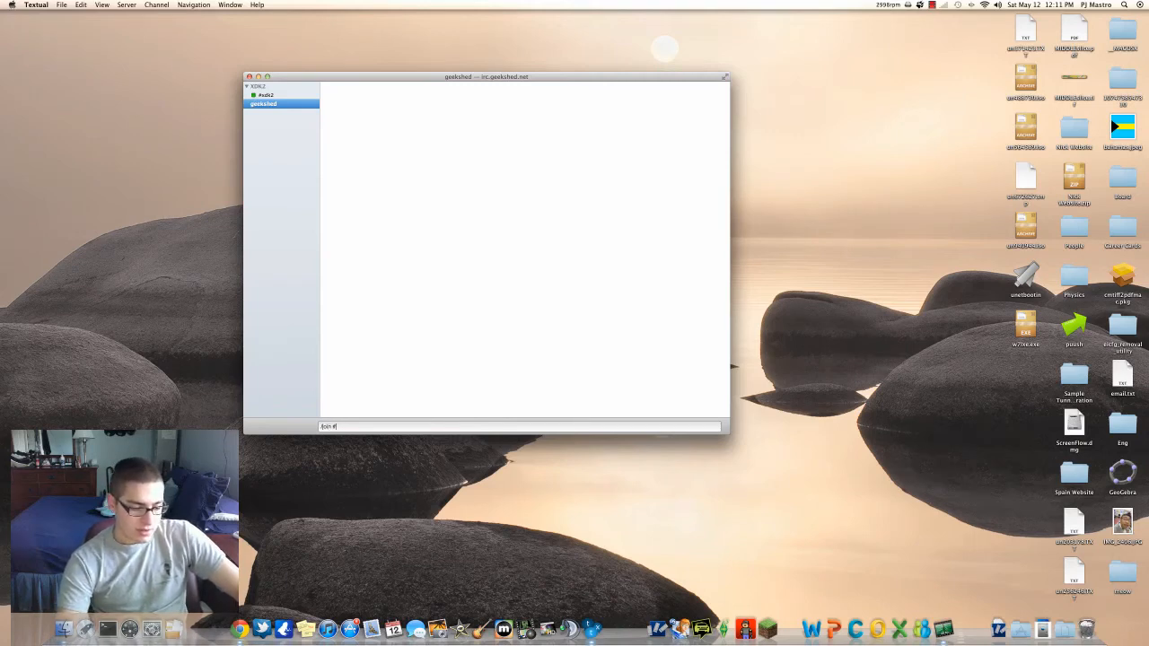
key(Return)
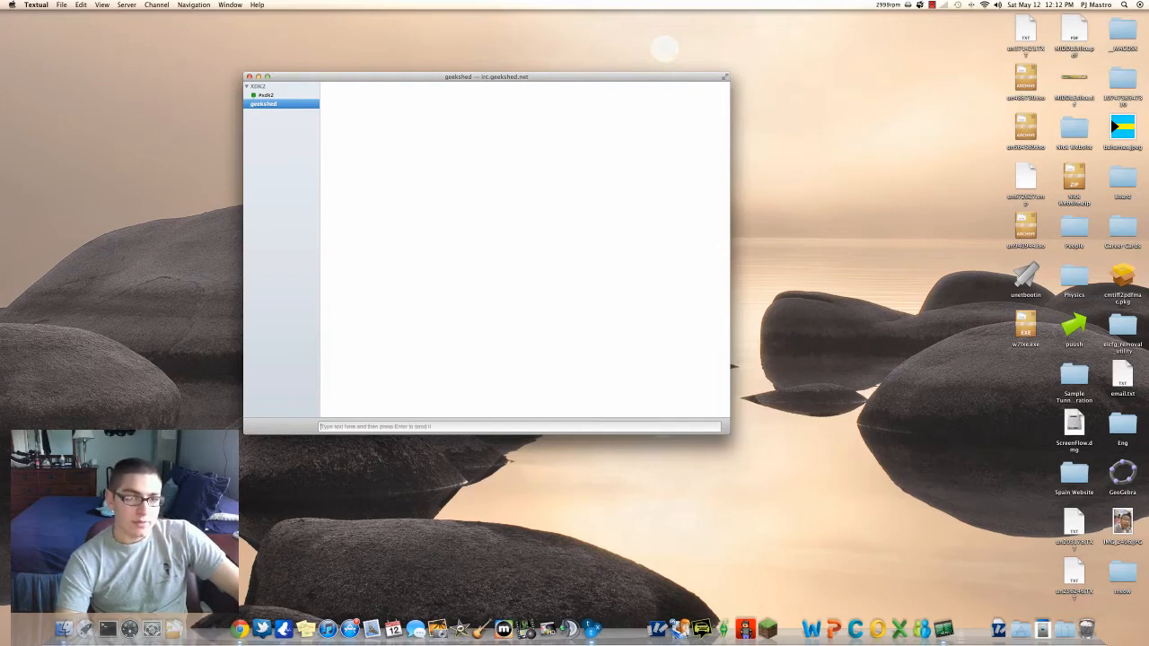
click(160, 4)
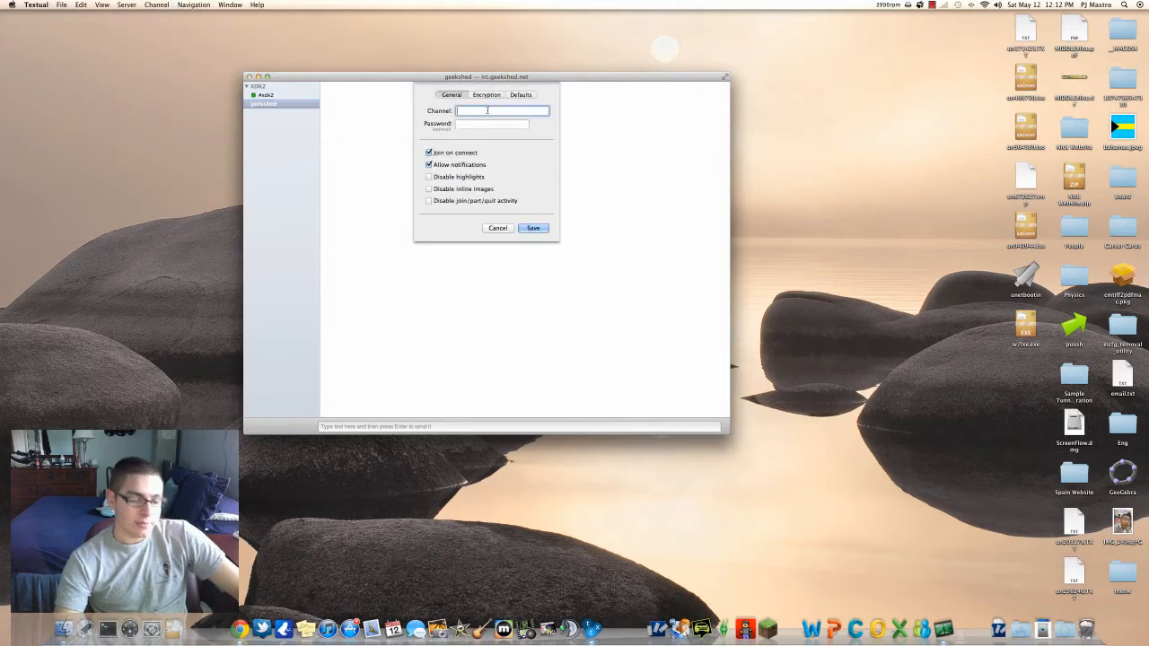
Save and join #itc on geekshed, then nudge the chat window left.
text(#itc)
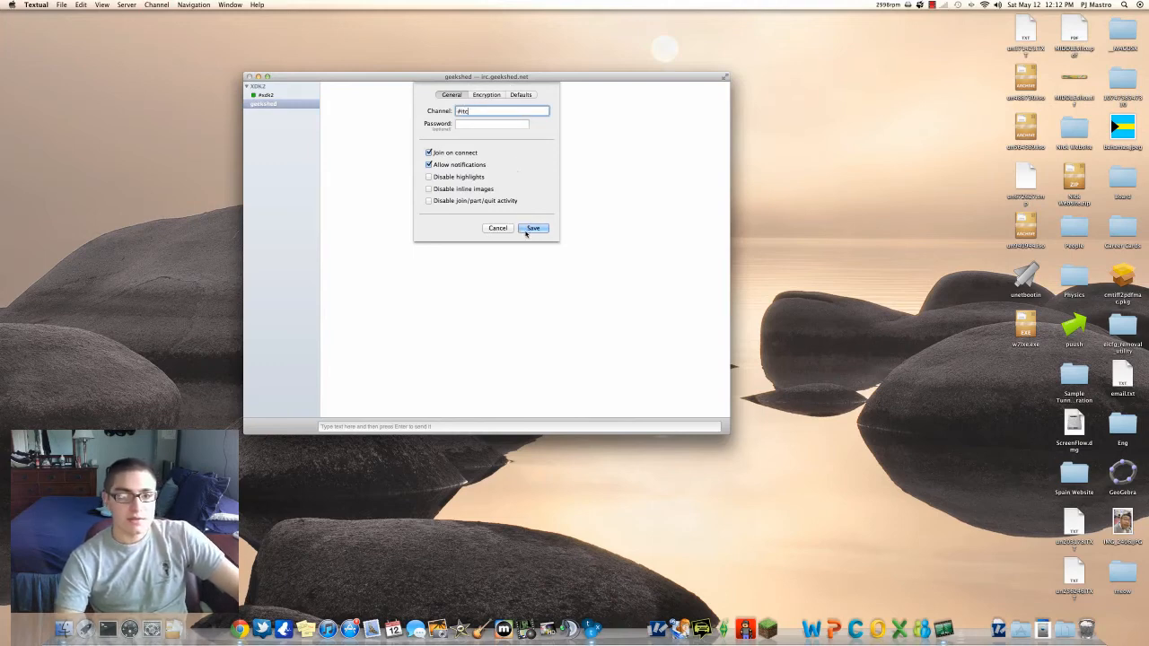
click(533, 227)
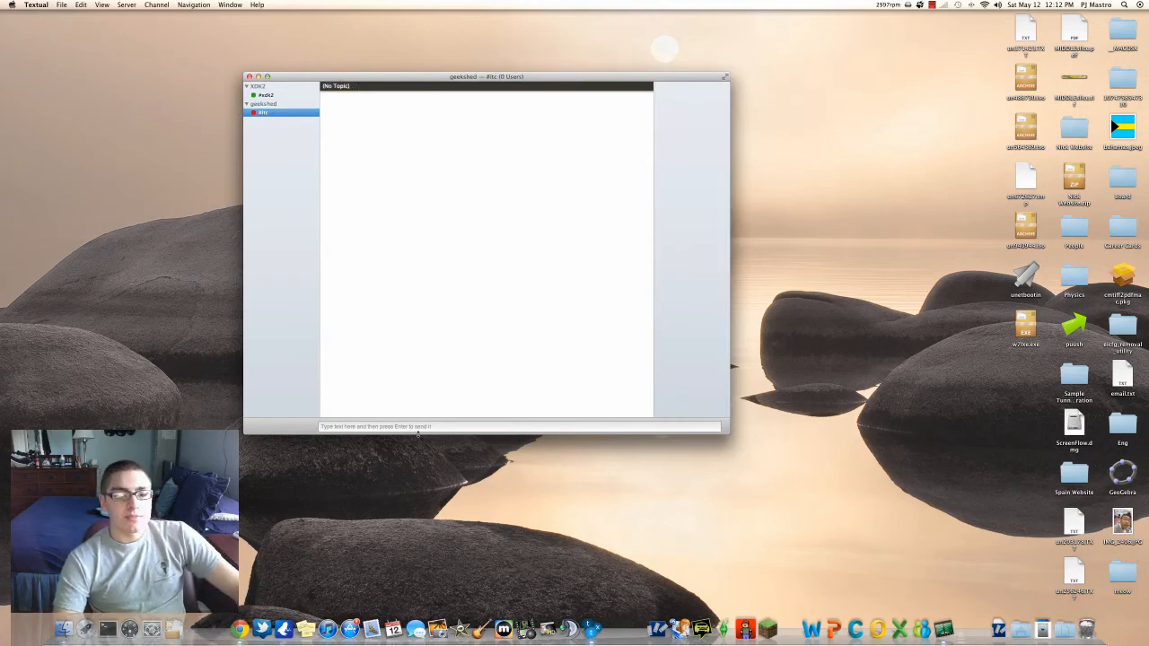
drag(485, 76, 449, 75)
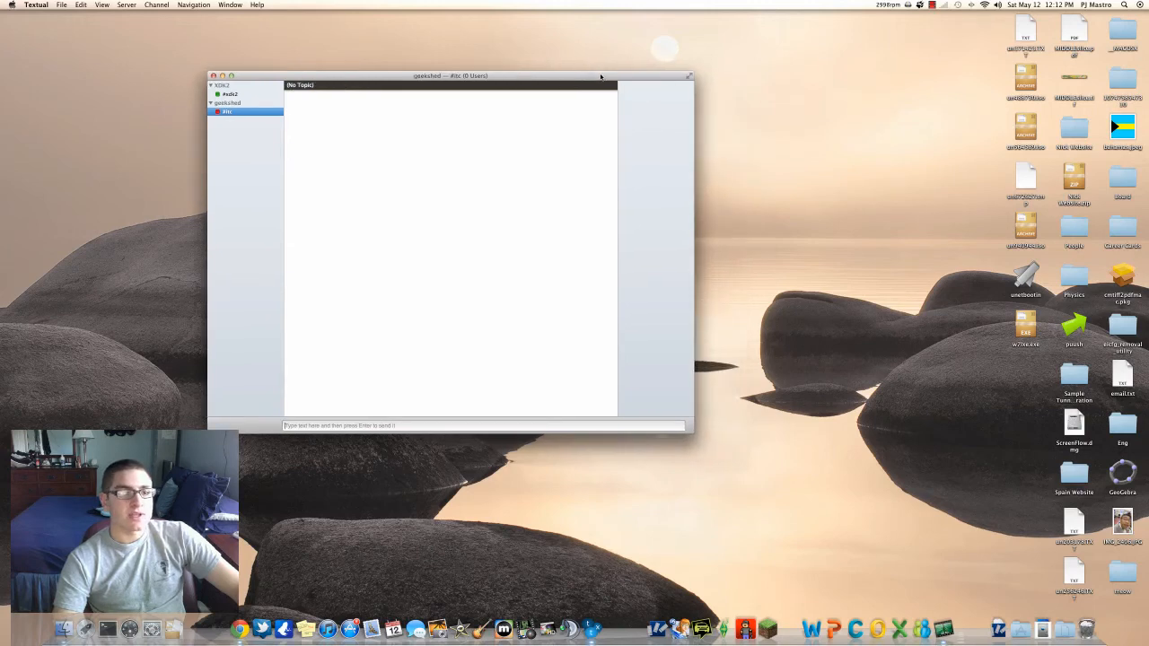